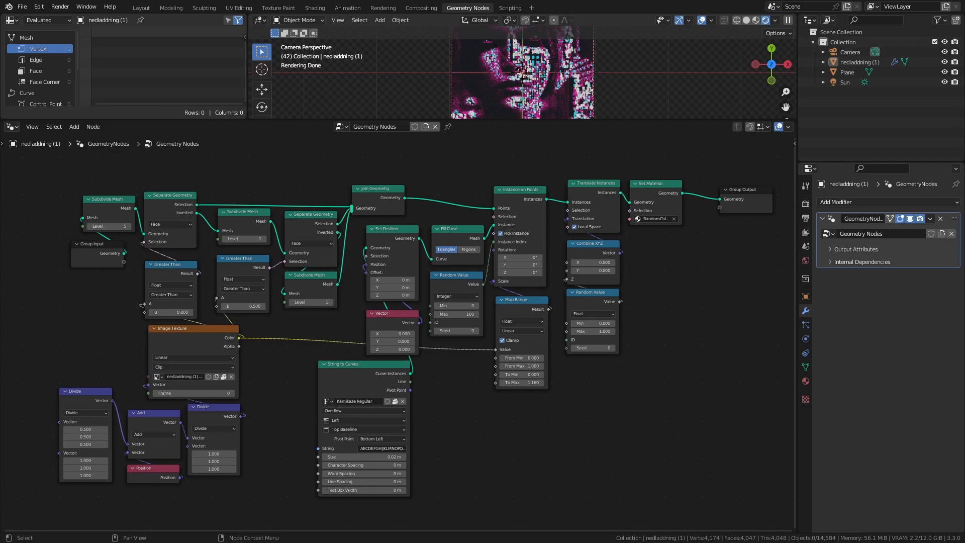
# Save the file and name the modifier's Color output attribute 'col'
pyautogui.press('ctrl+s')
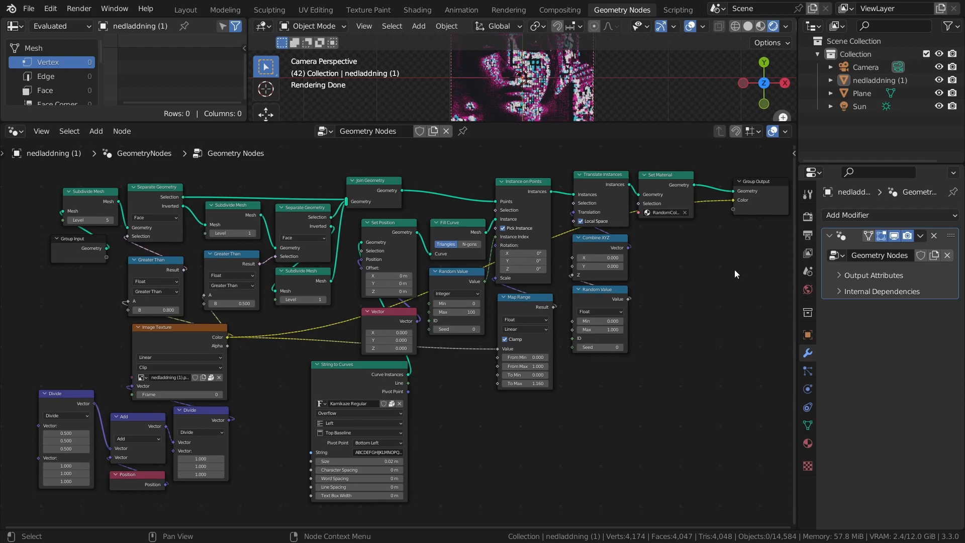
pyautogui.moveTo(732, 281)
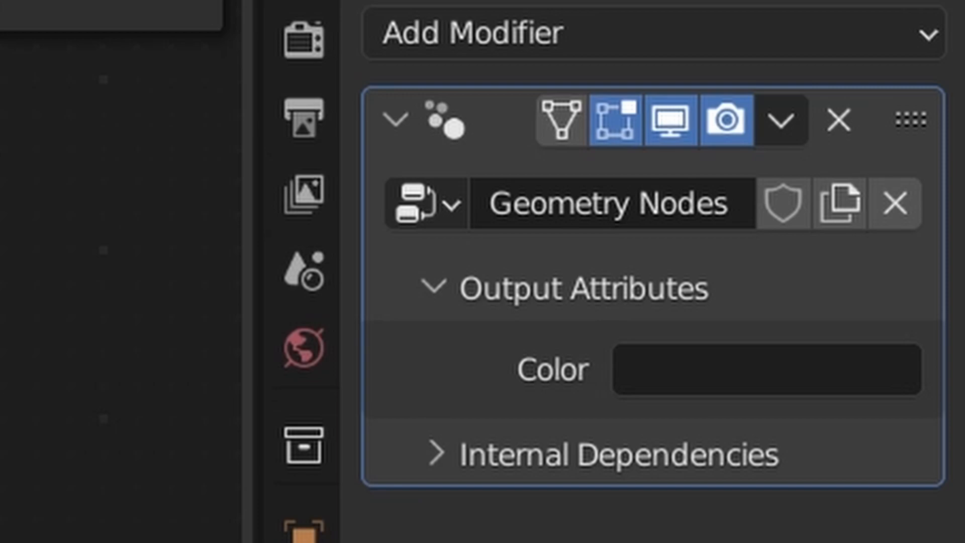
pyautogui.click(765, 369)
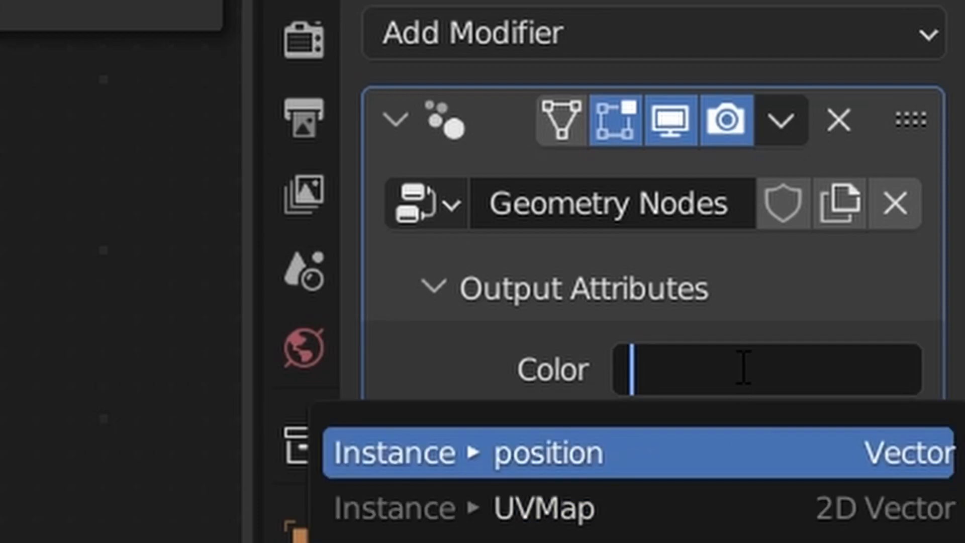
pyautogui.write('col')
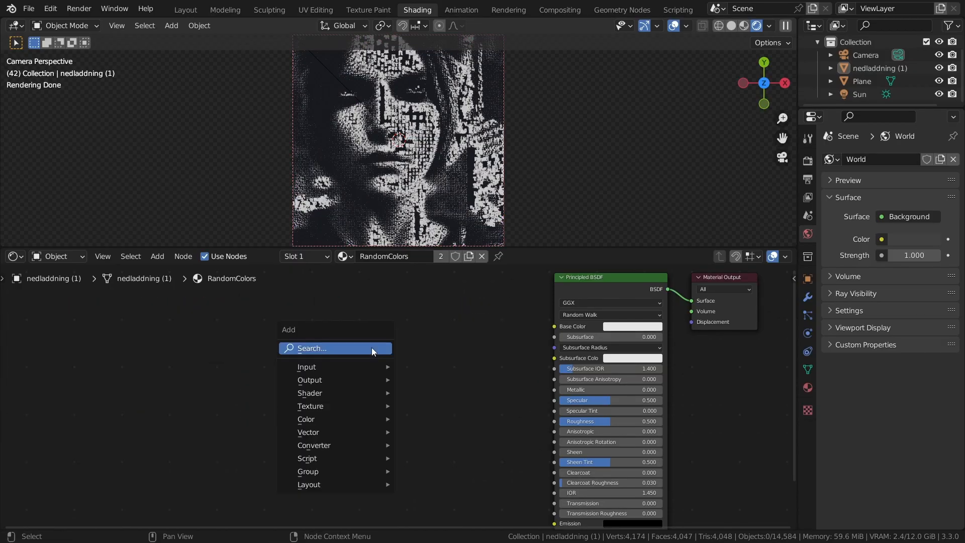
# Add an Attribute node reading 'col' and feed it into the Principled BSDF base colour
pyautogui.click(307, 366)
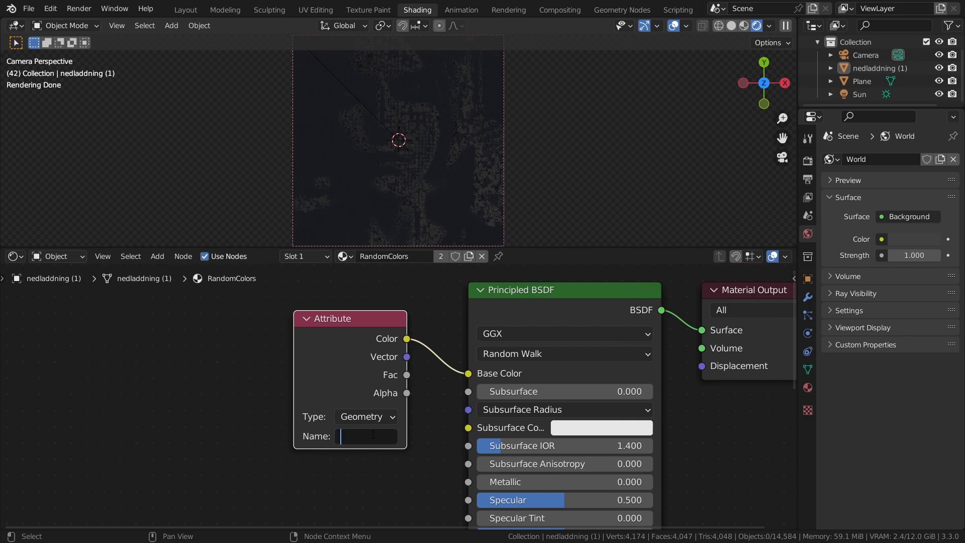
pyautogui.write('col')
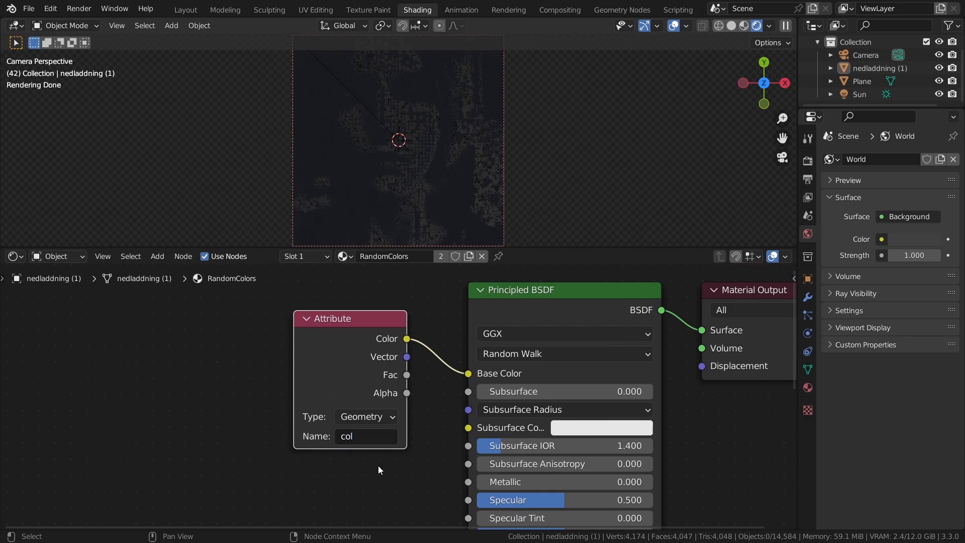
pyautogui.click(621, 10)
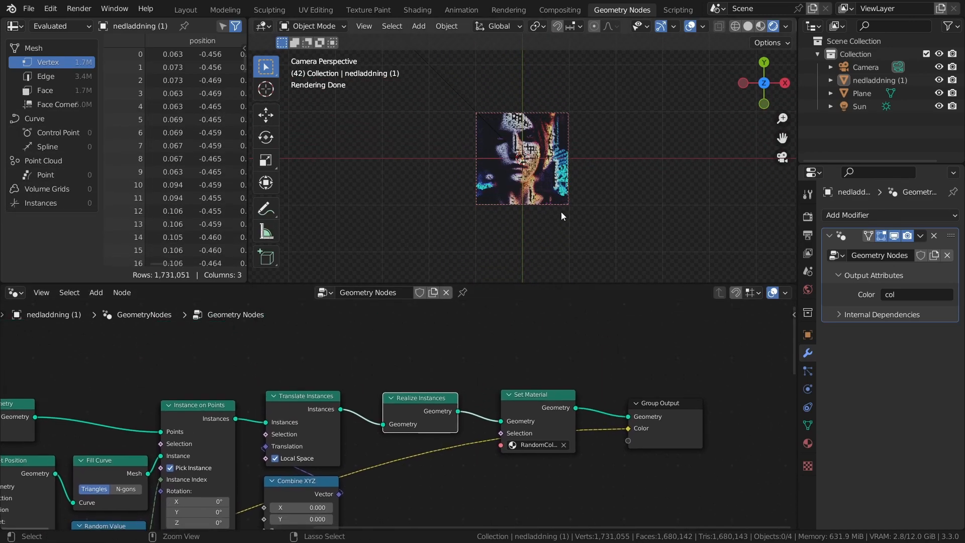
# View the realized, image-coloured letter portrait in the Layout workspace
pyautogui.click(185, 9)
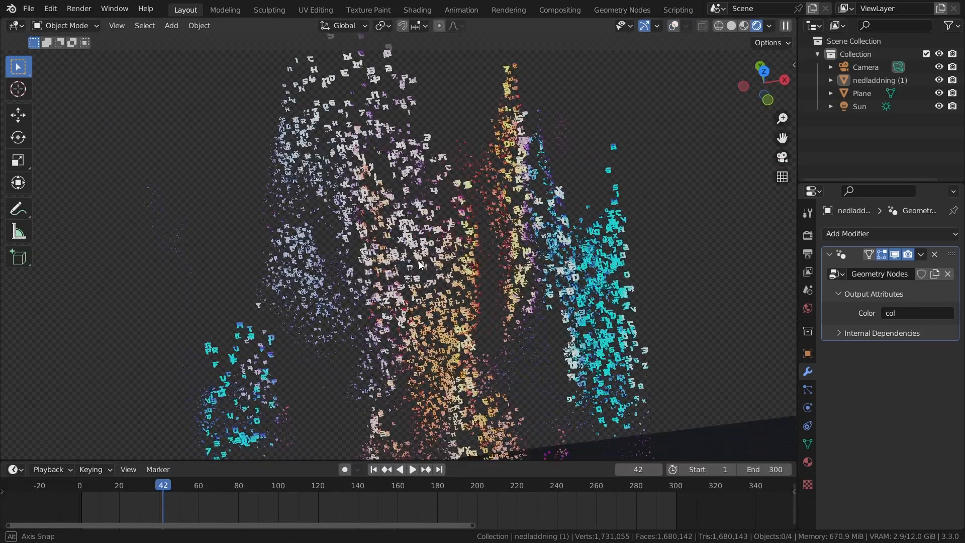